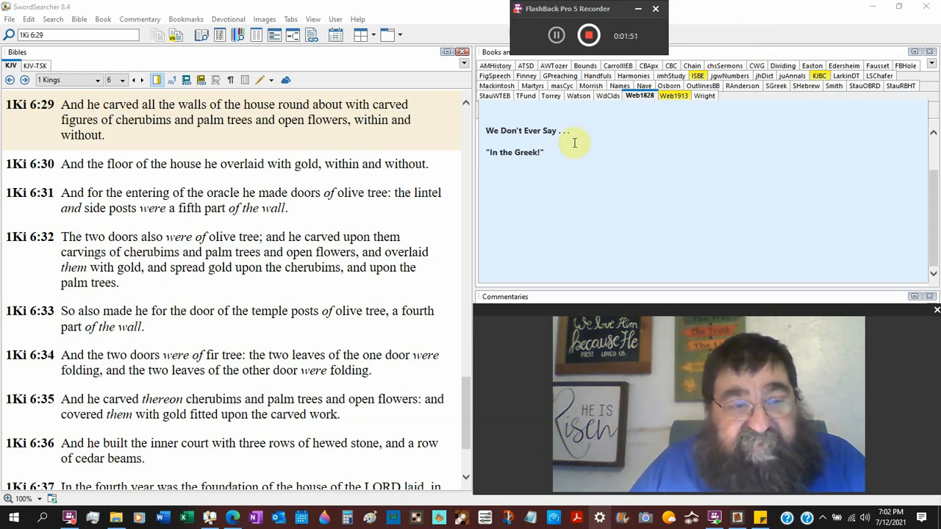
Scroll down to the closing verses of 1 Kings 6 in the KJV Bible pane.
{"action": "scroll", "scroll_direction": "down", "scroll_amount": 3}
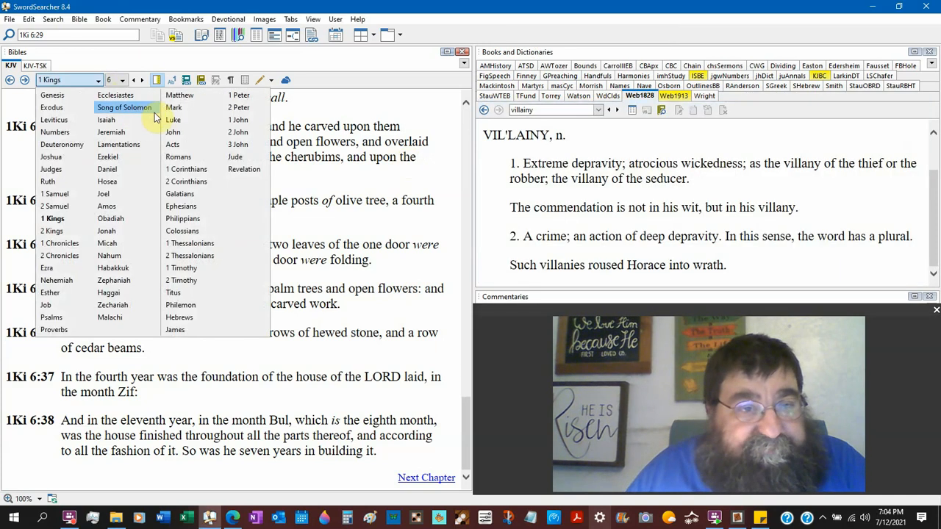
Jump the KJV Bible pane to Matthew chapter 24.
{"action": "left_click", "coordinate": [180, 94]}
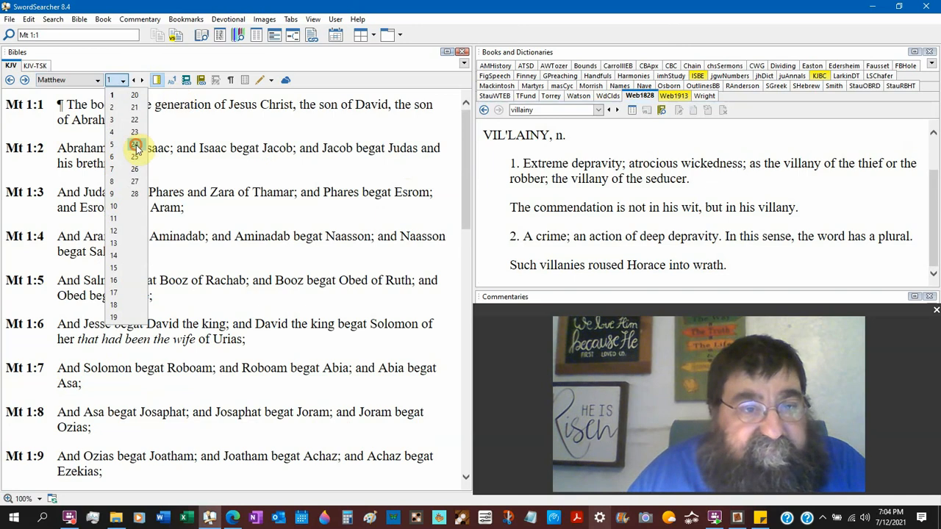
{"action": "left_click", "coordinate": [135, 145]}
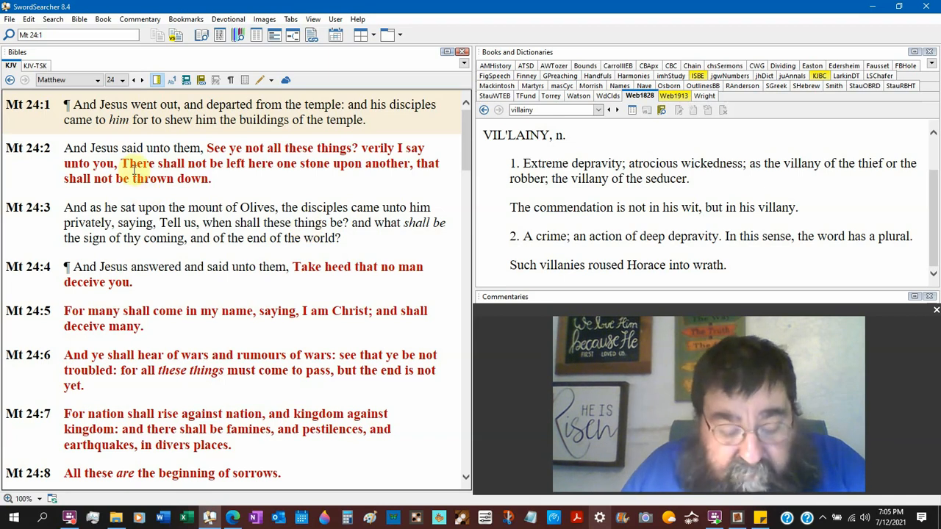
Switch the Bible pane from Matthew to Mark and choose a chapter to read.
{"action": "left_click", "coordinate": [95, 81]}
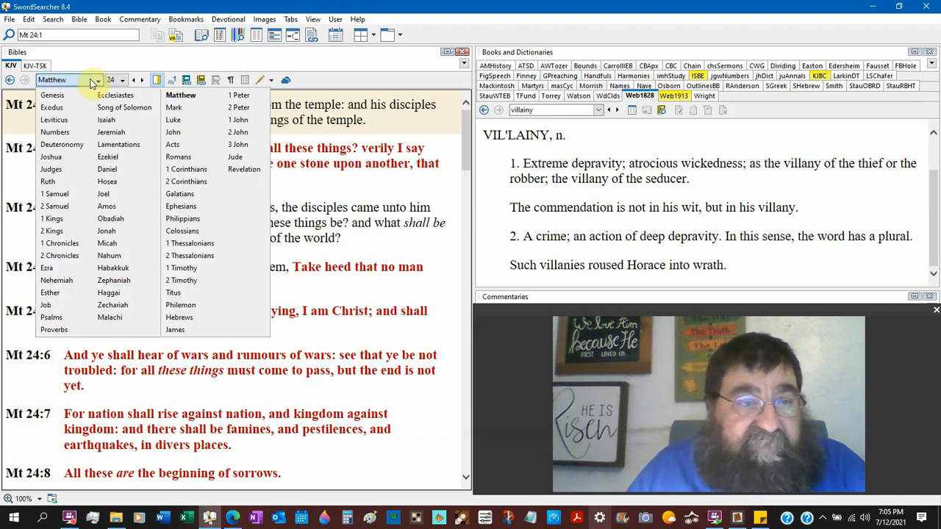
{"action": "left_click", "coordinate": [174, 108]}
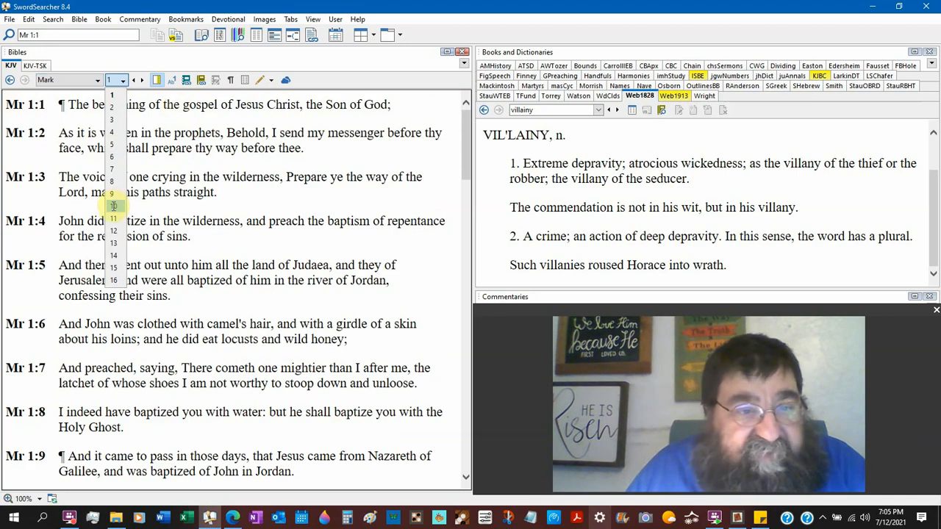
{"action": "left_click", "coordinate": [112, 217]}
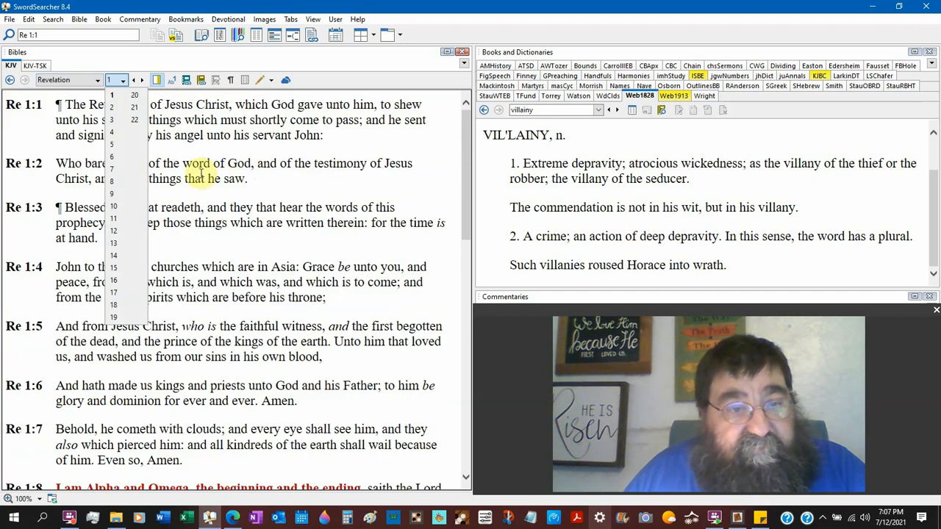
Go to Revelation 21 and scroll down to verse 22, where the city has no temple.
{"action": "left_click", "coordinate": [135, 106]}
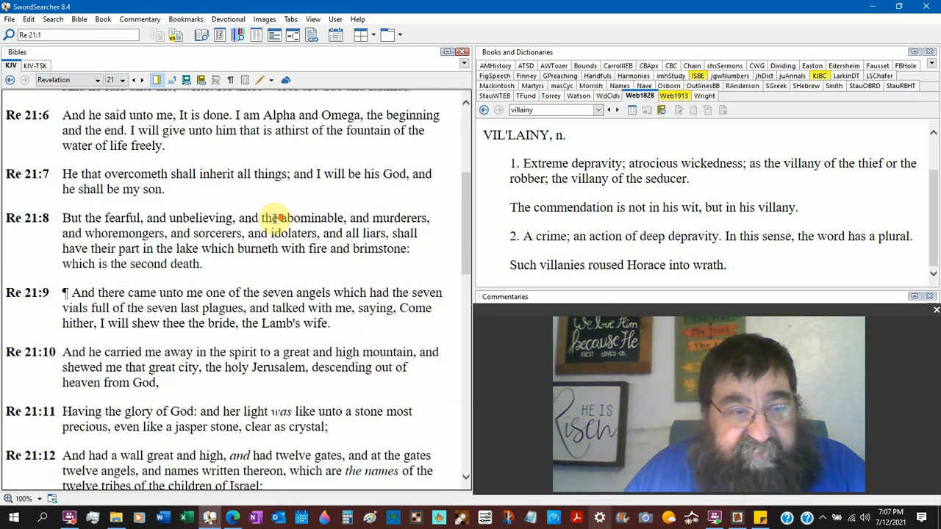
{"action": "scroll", "scroll_direction": "down", "scroll_amount": 3}
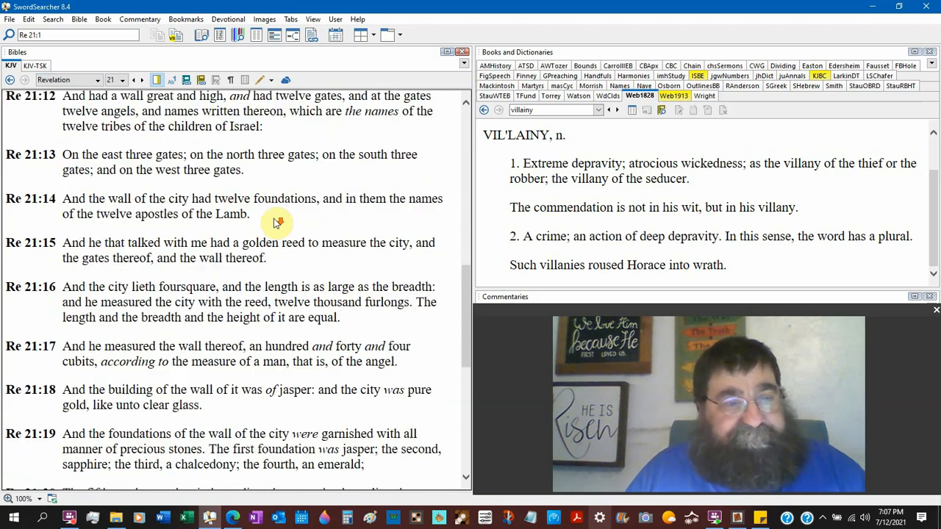
{"action": "scroll", "scroll_direction": "down", "scroll_amount": 3}
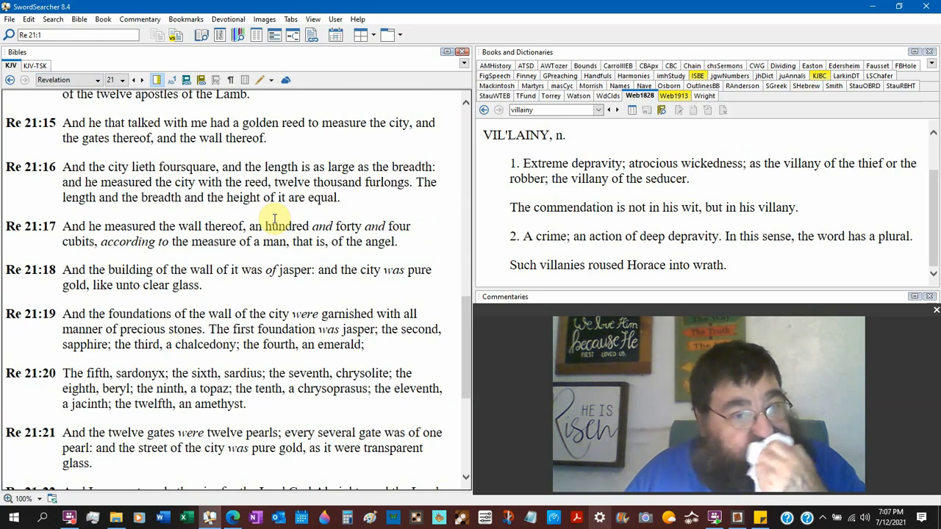
{"action": "scroll", "scroll_direction": "down", "scroll_amount": 3}
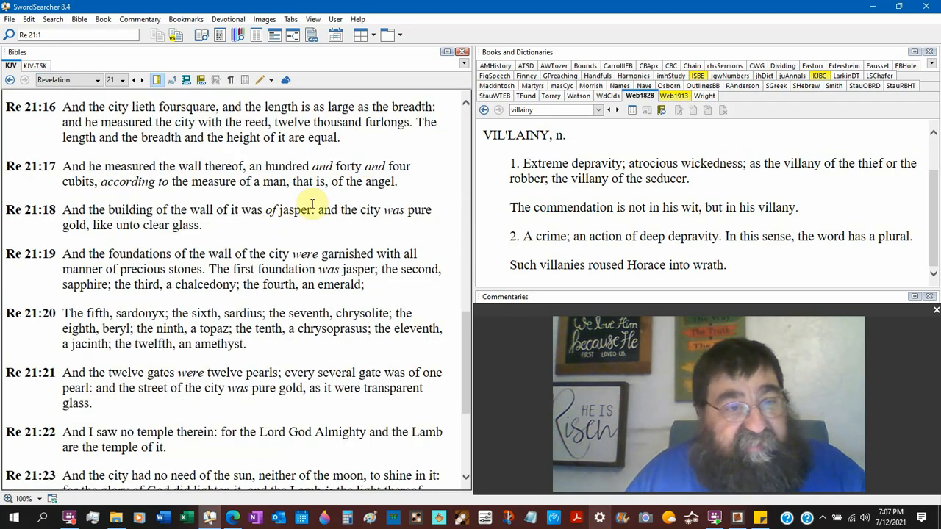
{"action": "mouse_move", "coordinate": [368, 159]}
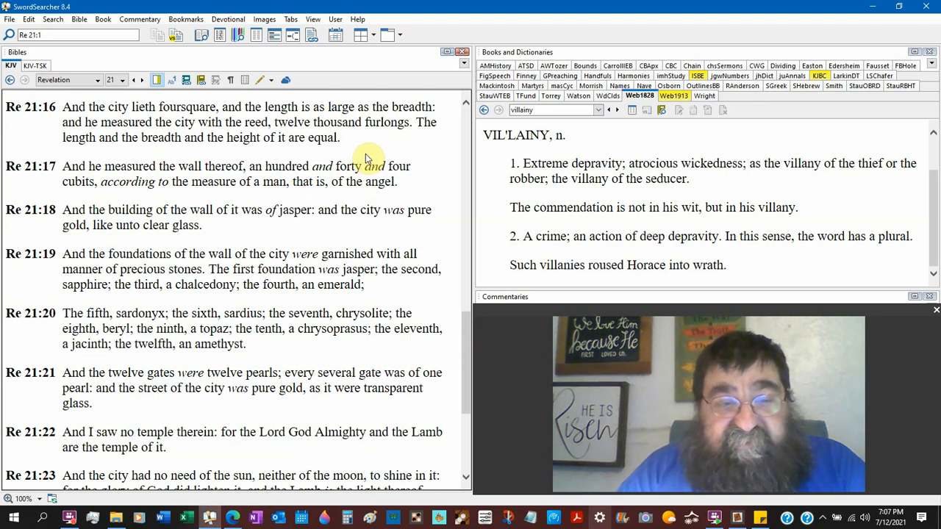
Scroll further into Revelation 21 so verses 18 to 26 show beside the villainy entry.
{"action": "scroll", "scroll_direction": "down", "scroll_amount": 3}
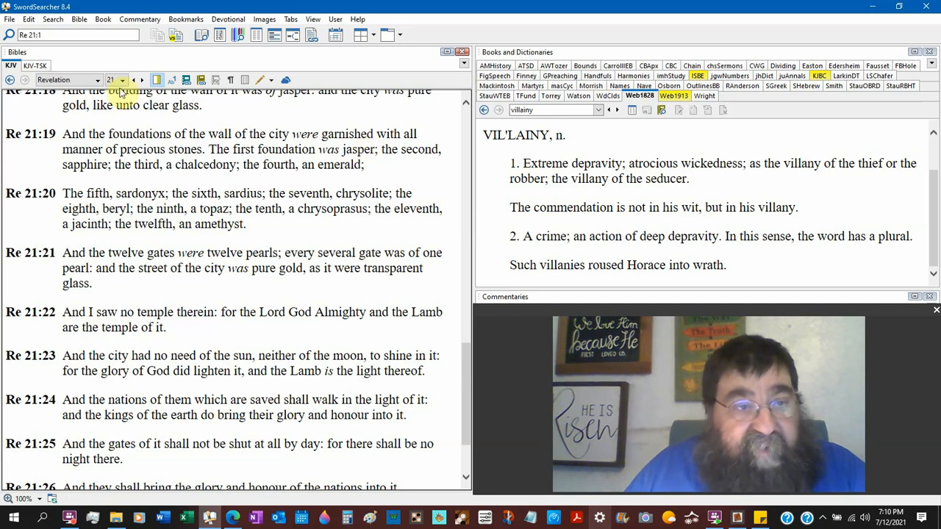
Change the Bible pane from Revelation 21 to Deuteronomy 8 via the book list.
{"action": "left_click", "coordinate": [97, 80]}
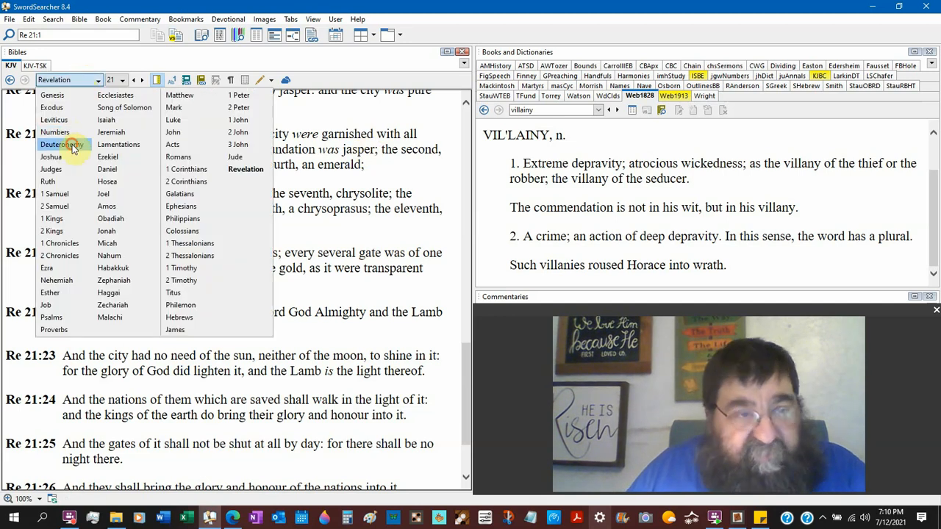
{"action": "left_click", "coordinate": [61, 144]}
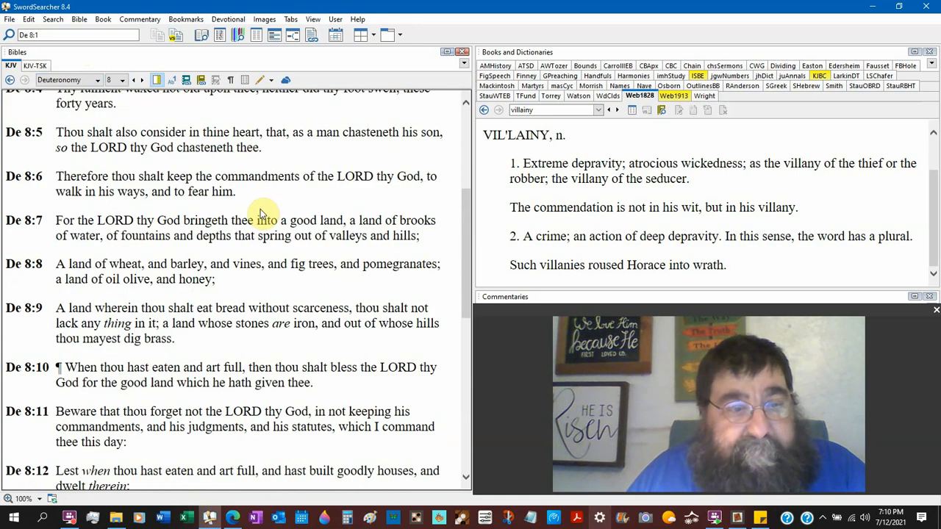
{"action": "scroll", "scroll_direction": "down", "scroll_amount": 3}
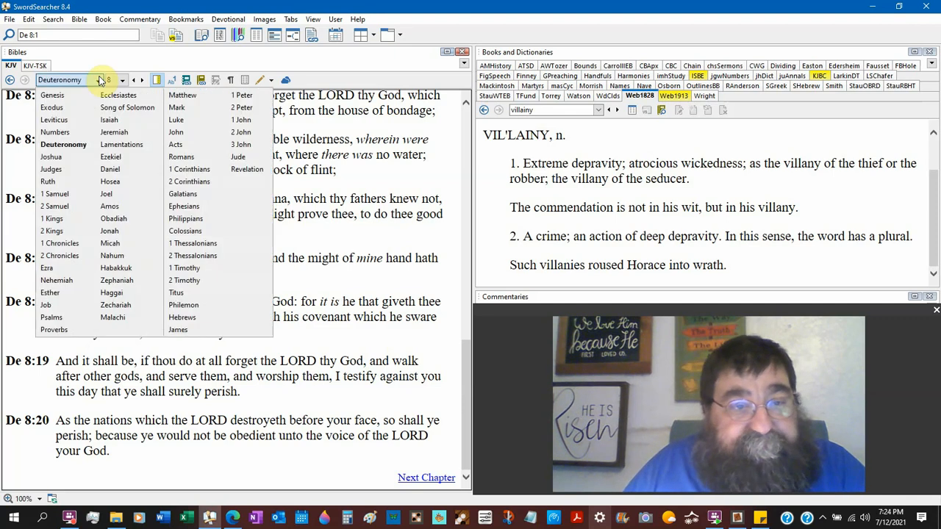
{"action": "mouse_move", "coordinate": [59, 256]}
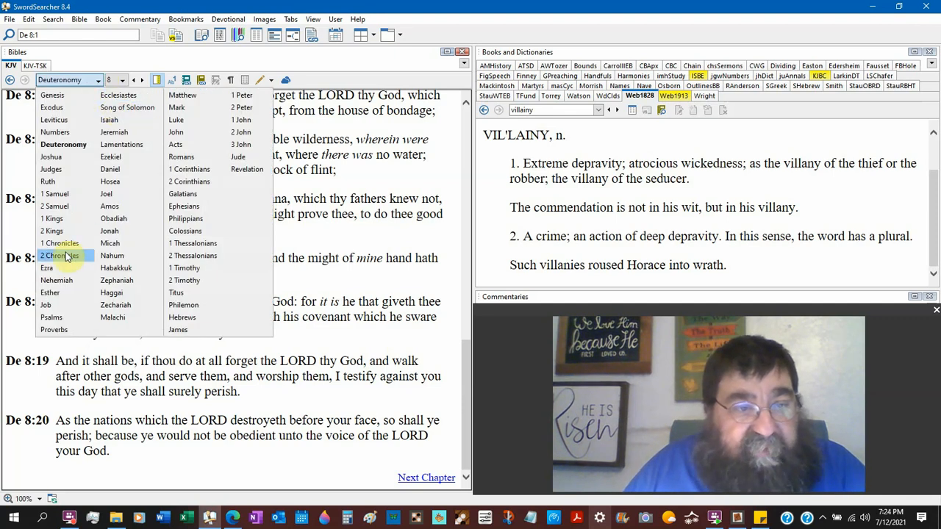
Select 2 Chronicles from the book list so chapter 1 appears.
{"action": "left_click", "coordinate": [59, 255]}
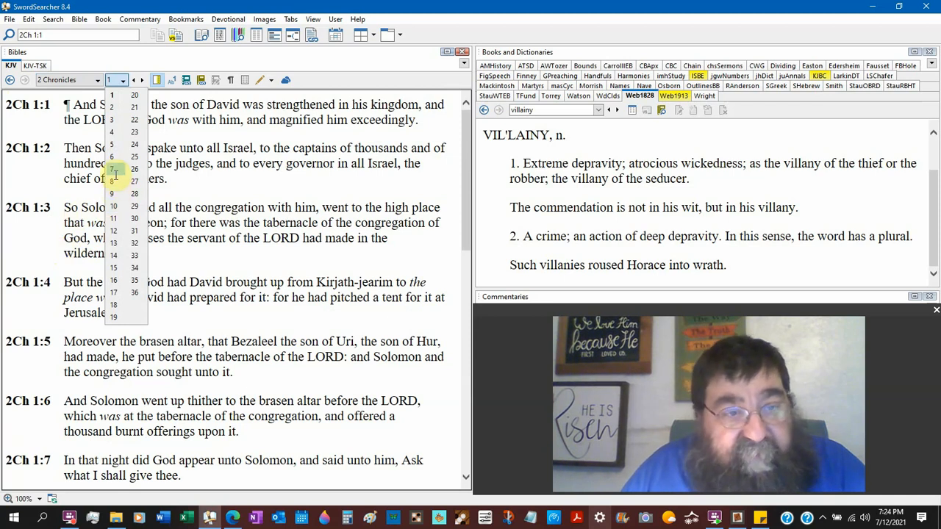
Read down through 2 Chronicles 7, then switch the Bible pane to the Gospel of John.
{"action": "left_click", "coordinate": [115, 170]}
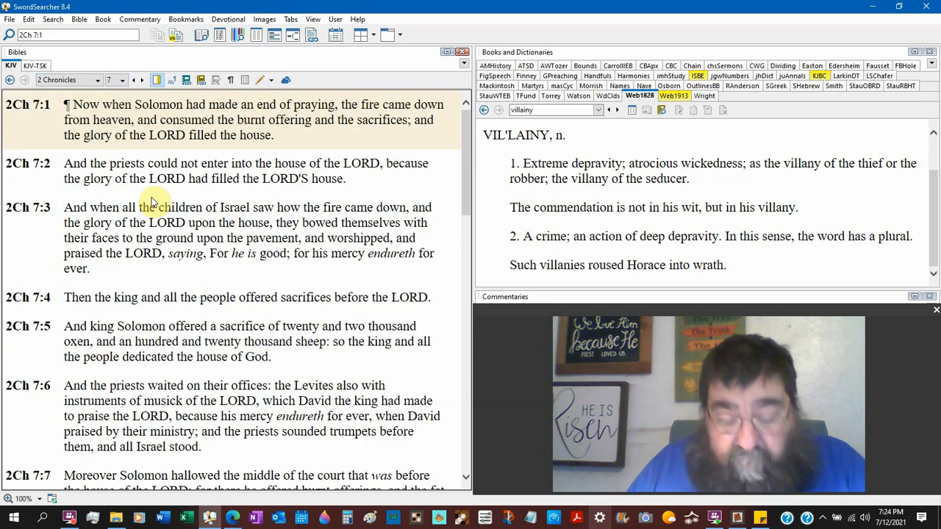
{"action": "scroll", "scroll_direction": "down", "scroll_amount": 3}
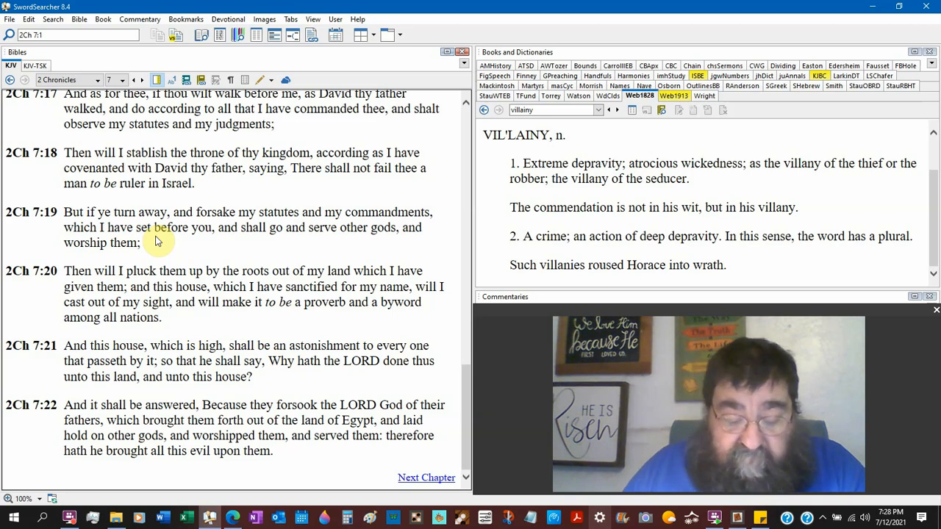
{"action": "left_click", "coordinate": [95, 79]}
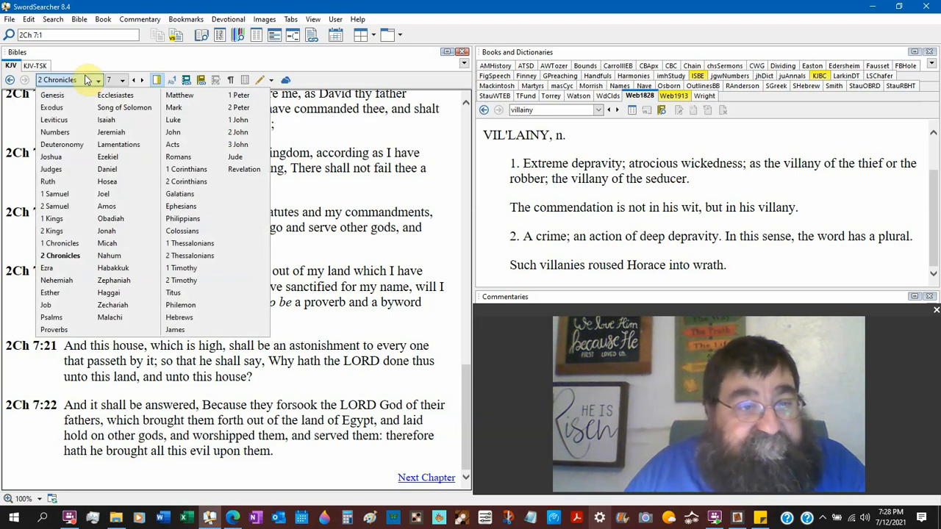
{"action": "mouse_move", "coordinate": [173, 132]}
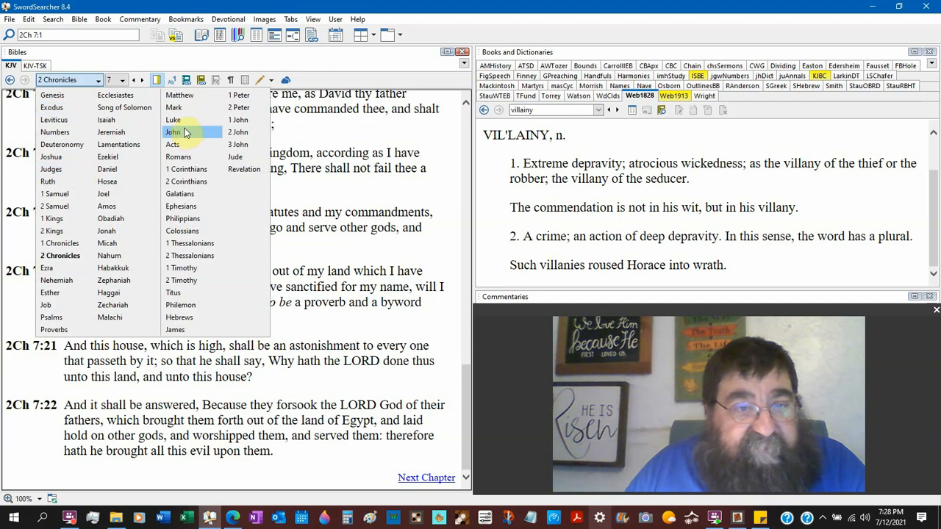
{"action": "left_click", "coordinate": [173, 132]}
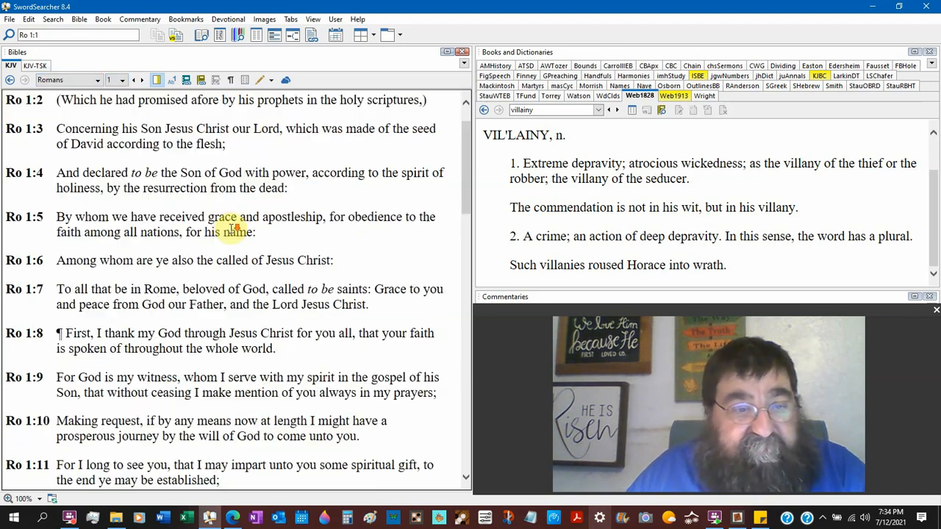
Scroll Romans 1 down to verses 22–29, bringing Romans 1:25 into view.
{"action": "scroll", "scroll_direction": "down", "scroll_amount": 3}
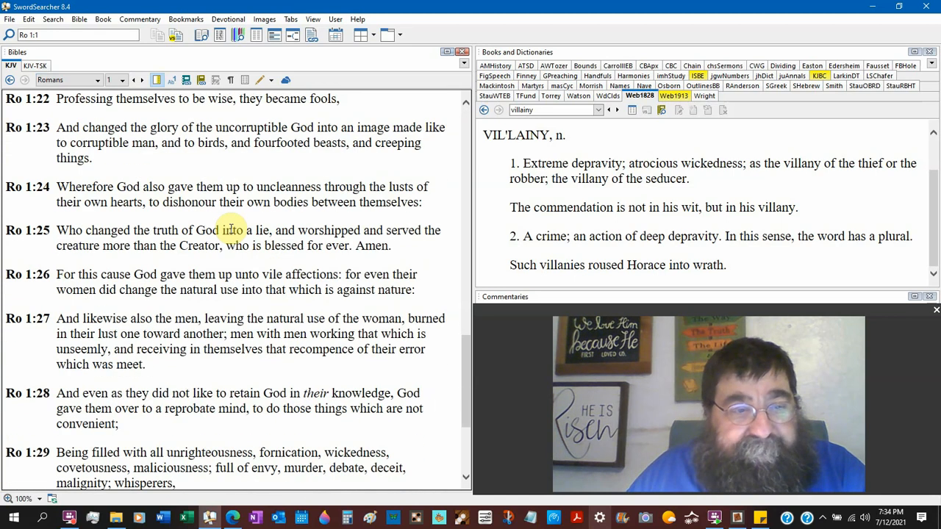